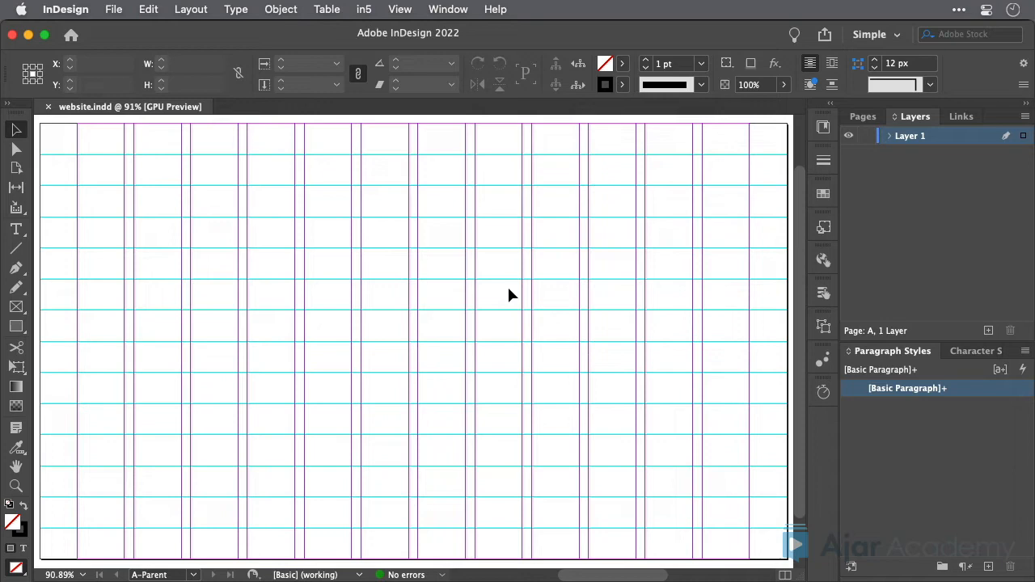
Show the CC Libraries panel from the Window menu
left_click(448, 10)
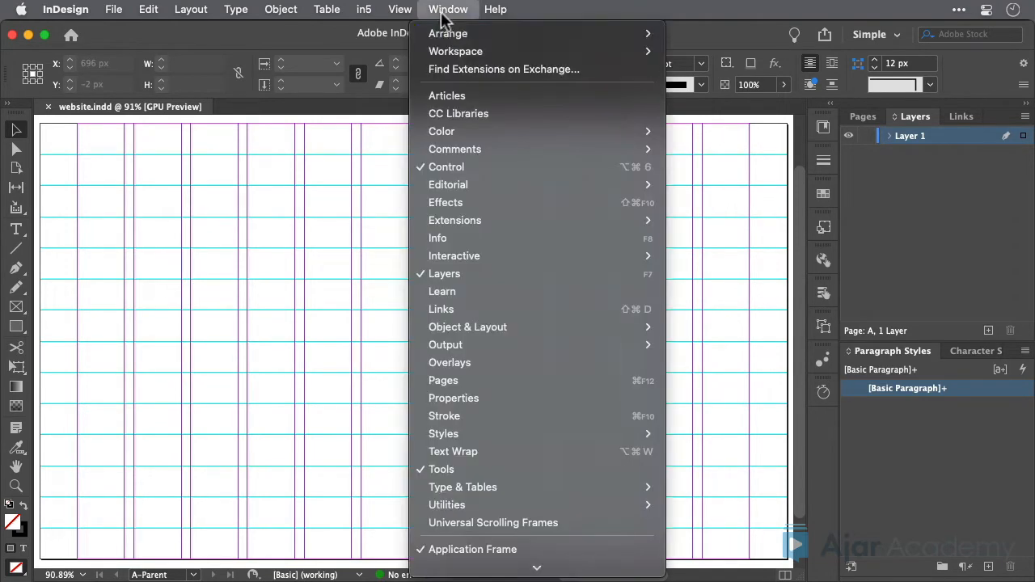
left_click(459, 114)
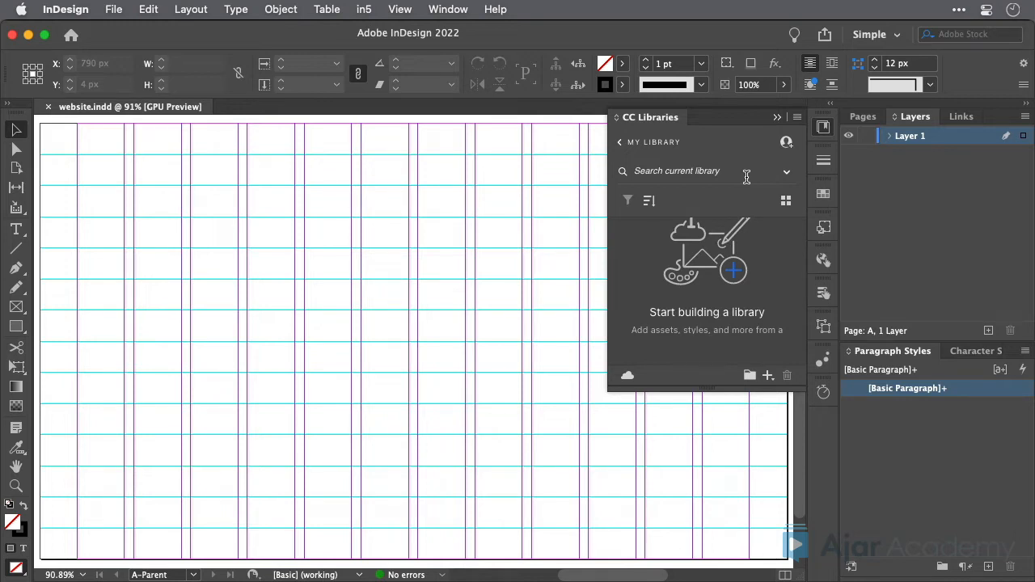
Import the InDesign wireframe.cclibs library file through the panel menu
left_click(796, 117)
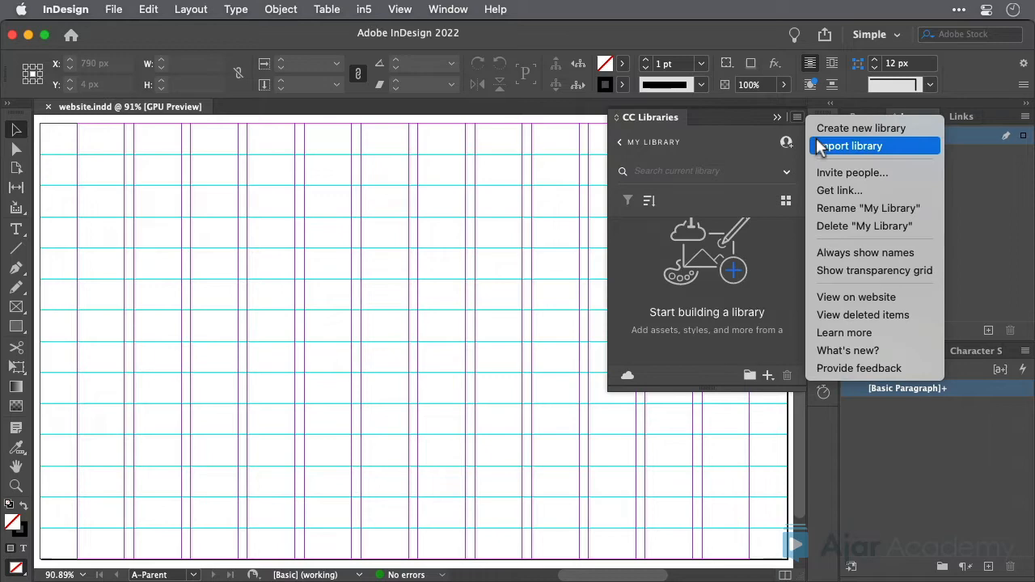
left_click(849, 146)
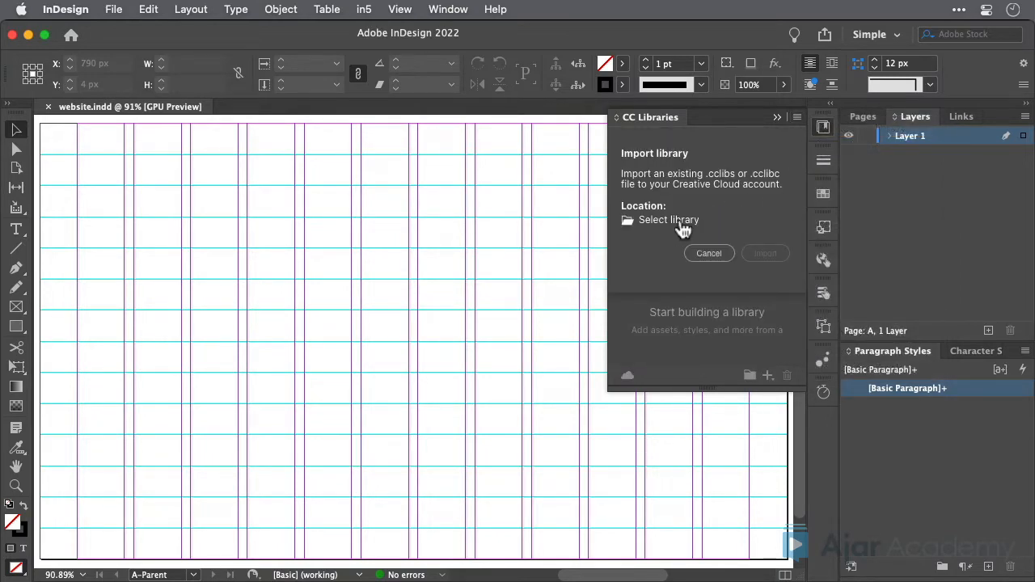
left_click(670, 220)
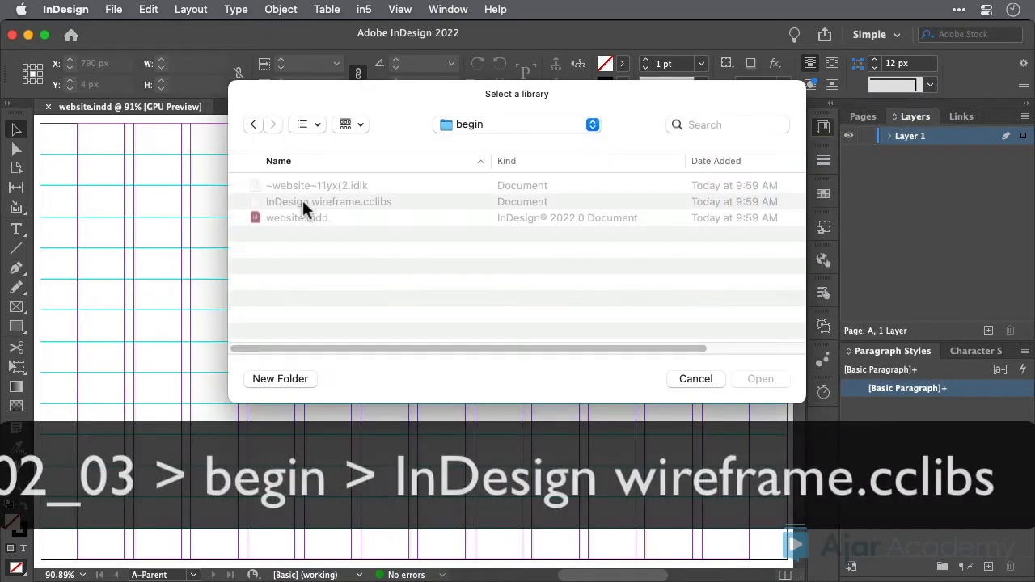
left_click(328, 201)
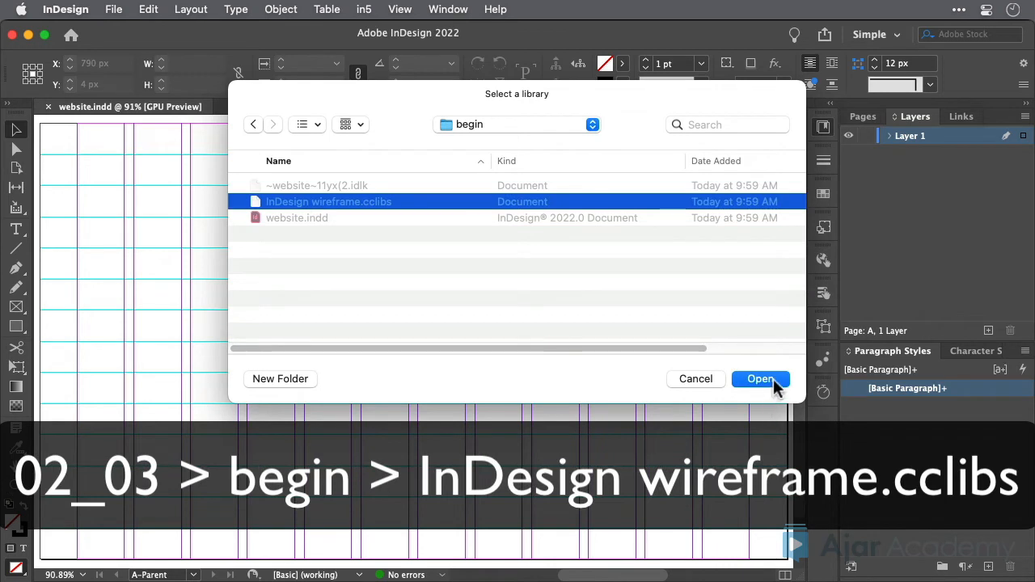
left_click(758, 378)
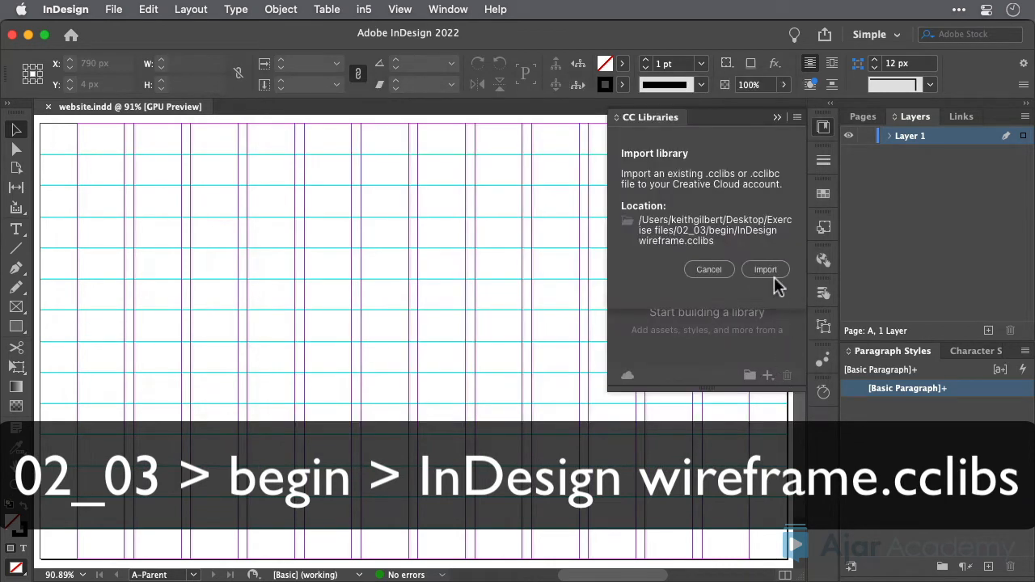
left_click(765, 269)
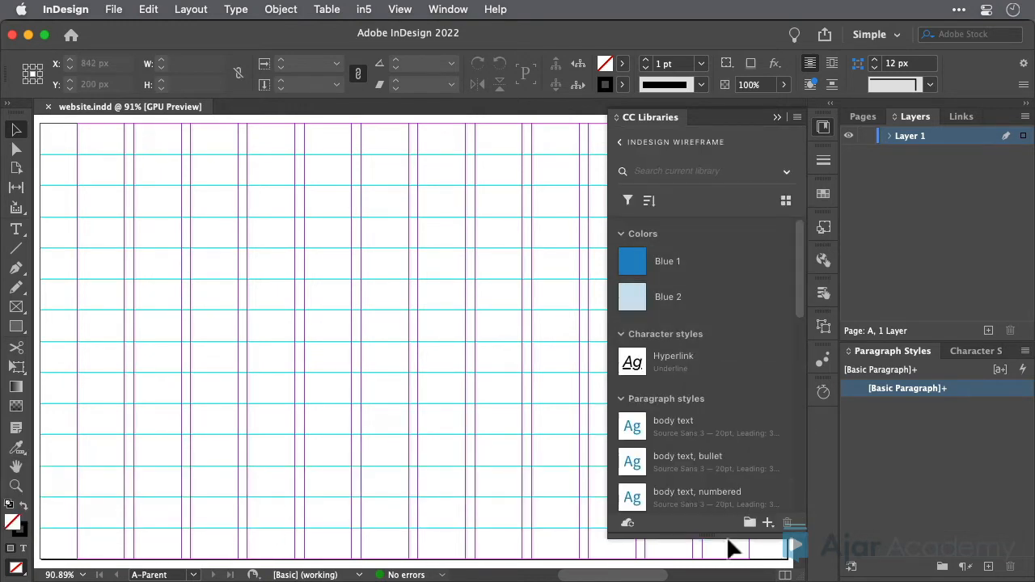
scroll("down", 3)
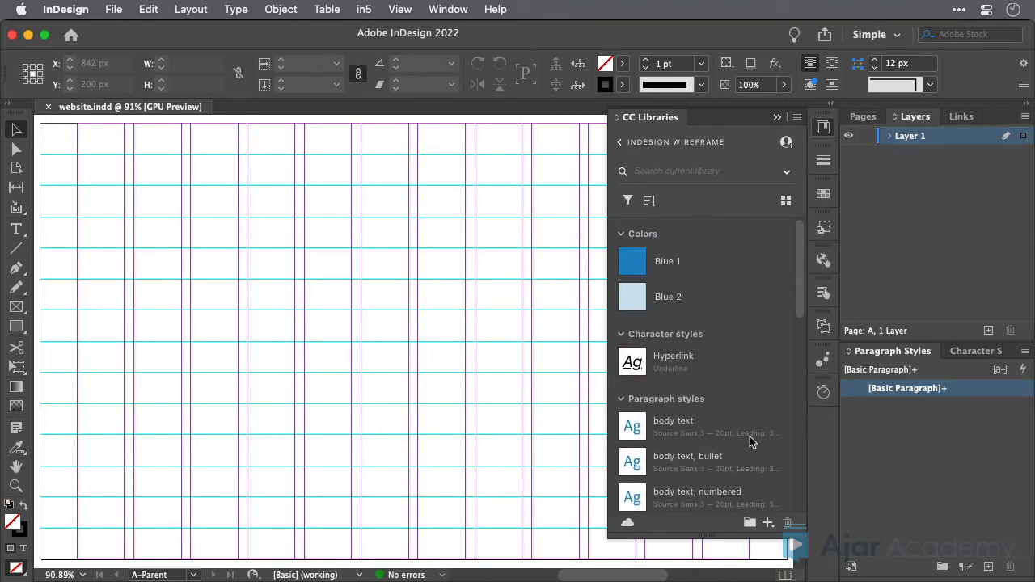
mouse_move(750, 443)
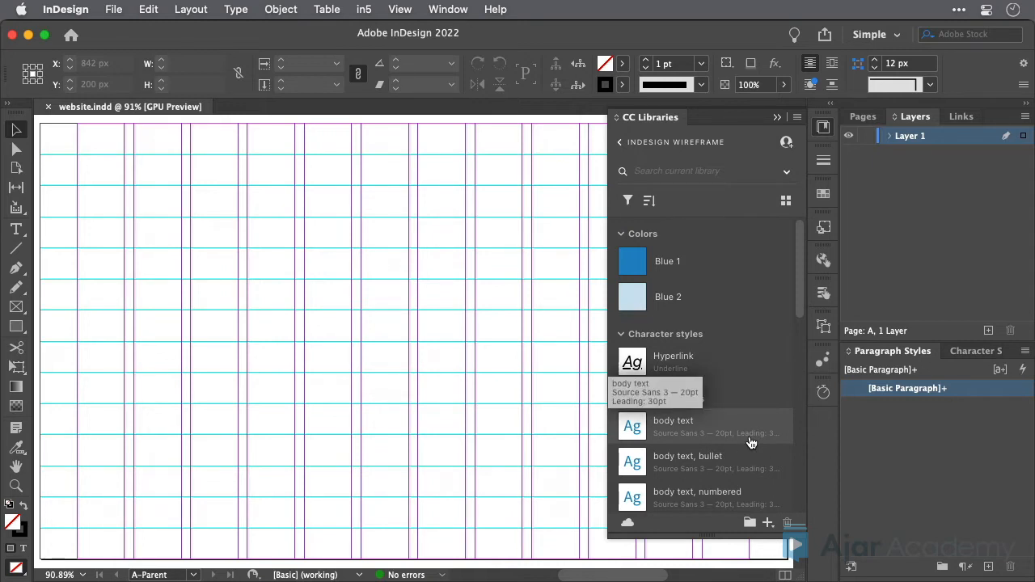
scroll("down", 3)
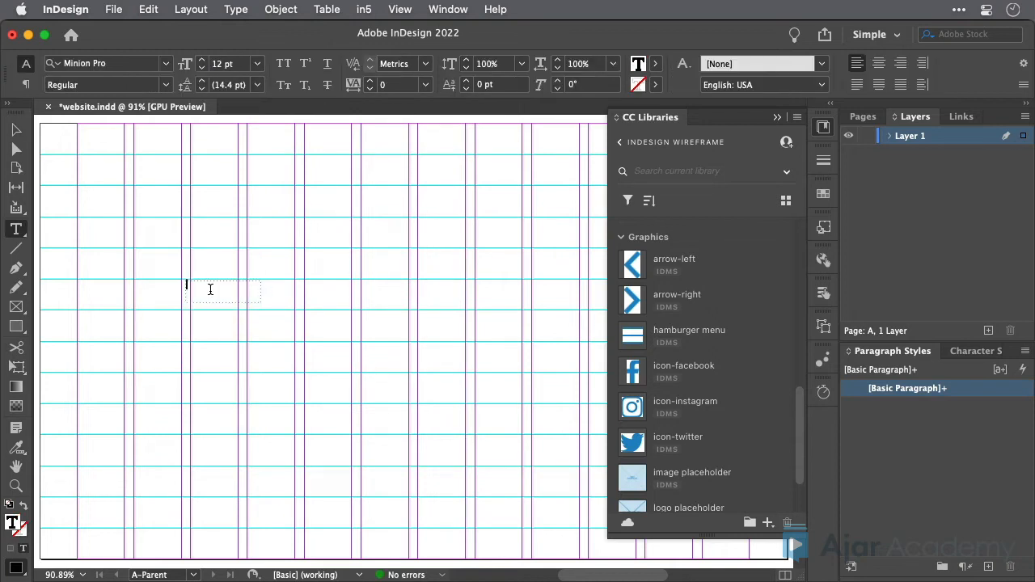
Enter the word Button into the new text frame
type("Button")
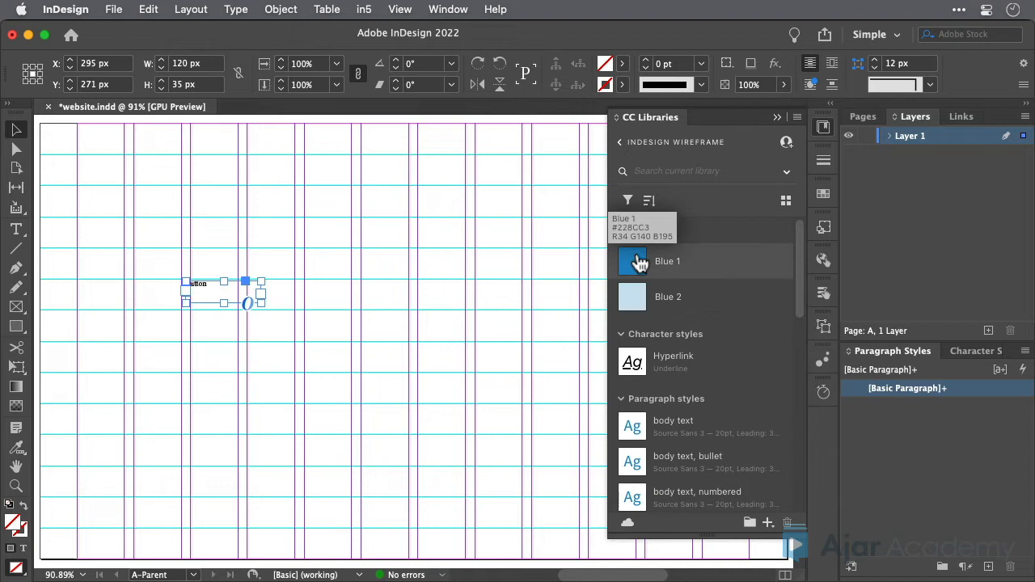
Apply the library's Blue 1 colour to the frame and check it in the Swatches panel
left_click(632, 260)
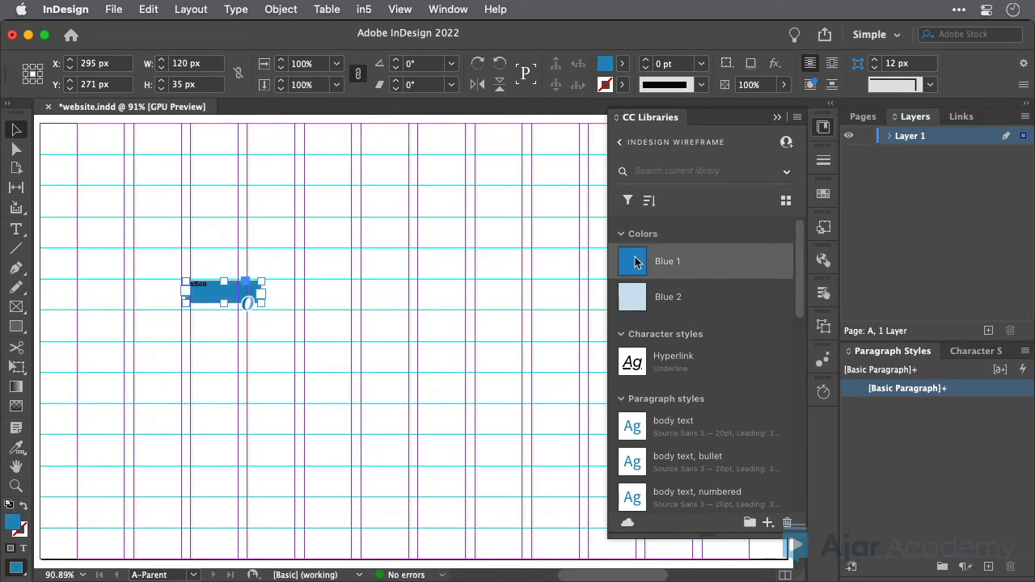
left_click(632, 261)
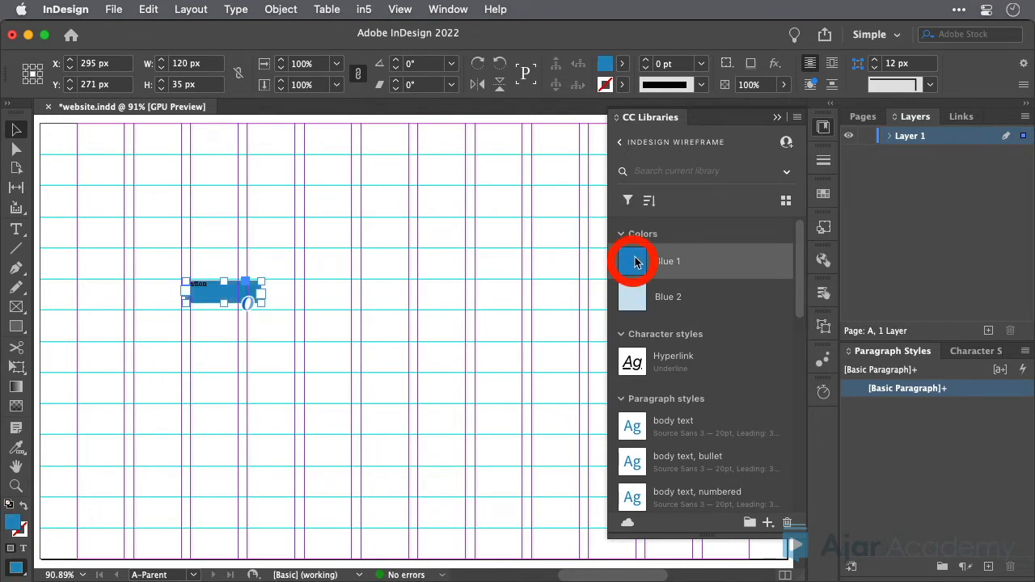
left_click(634, 260)
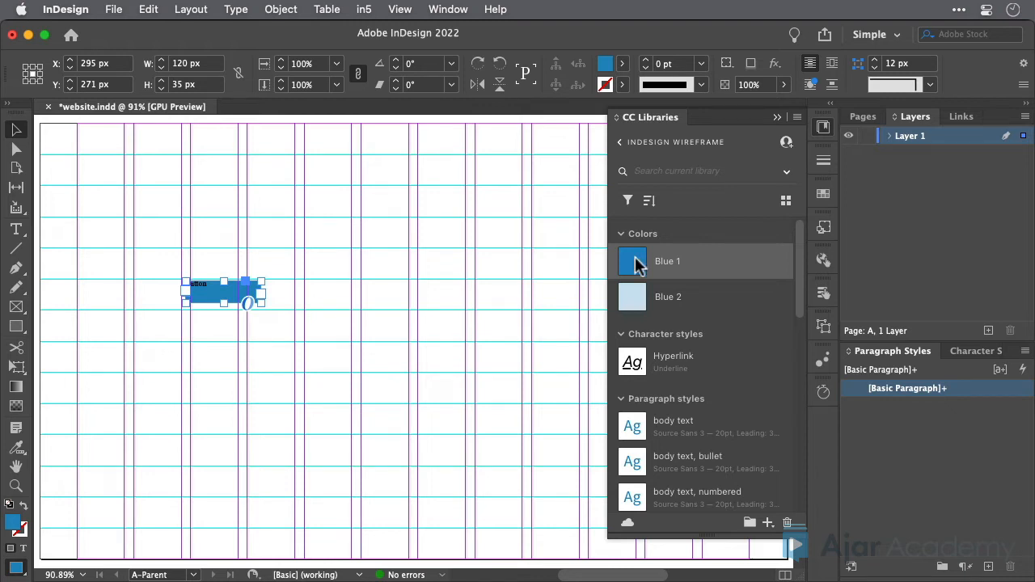
left_click(823, 194)
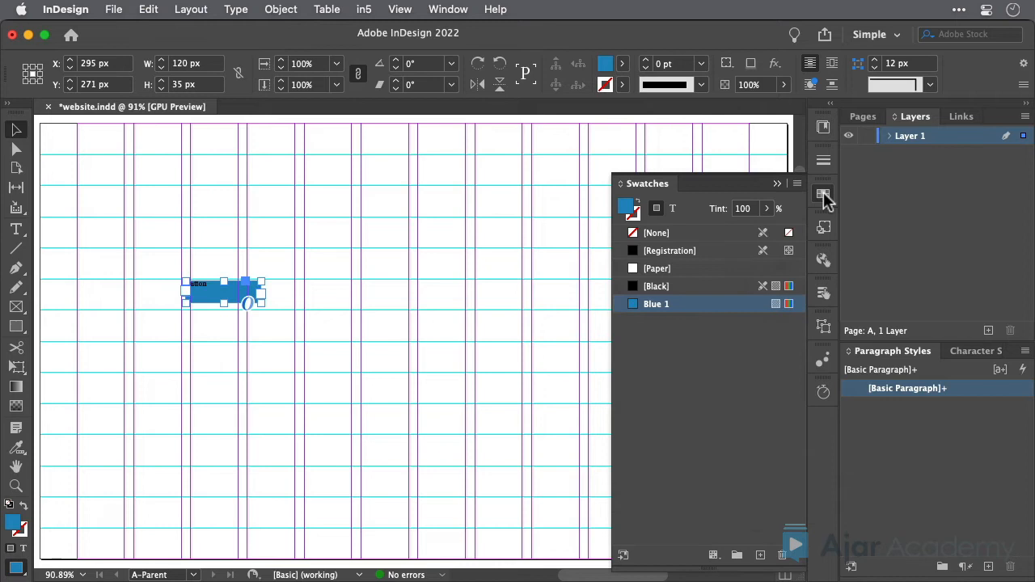
mouse_move(650, 311)
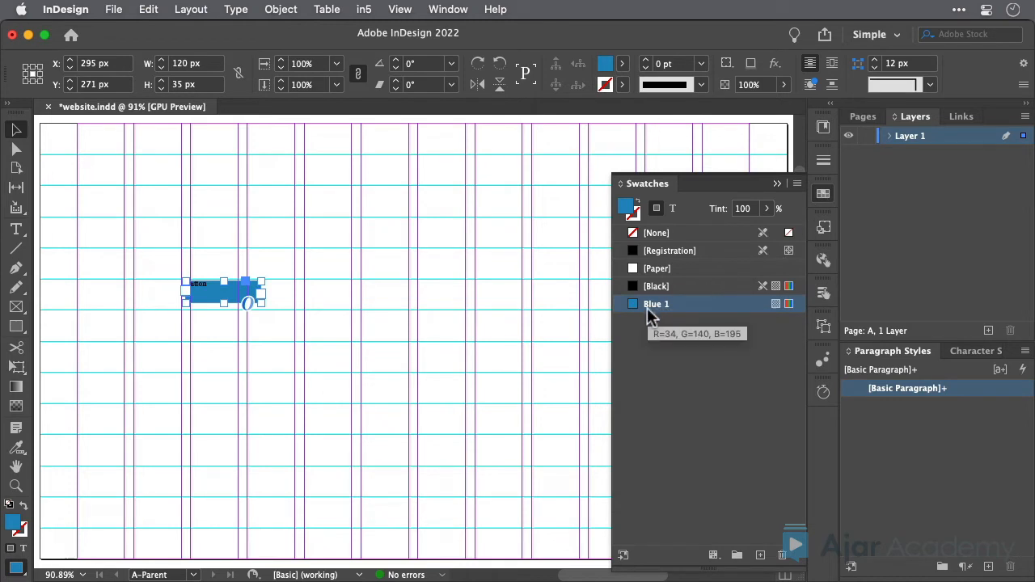
left_click(823, 126)
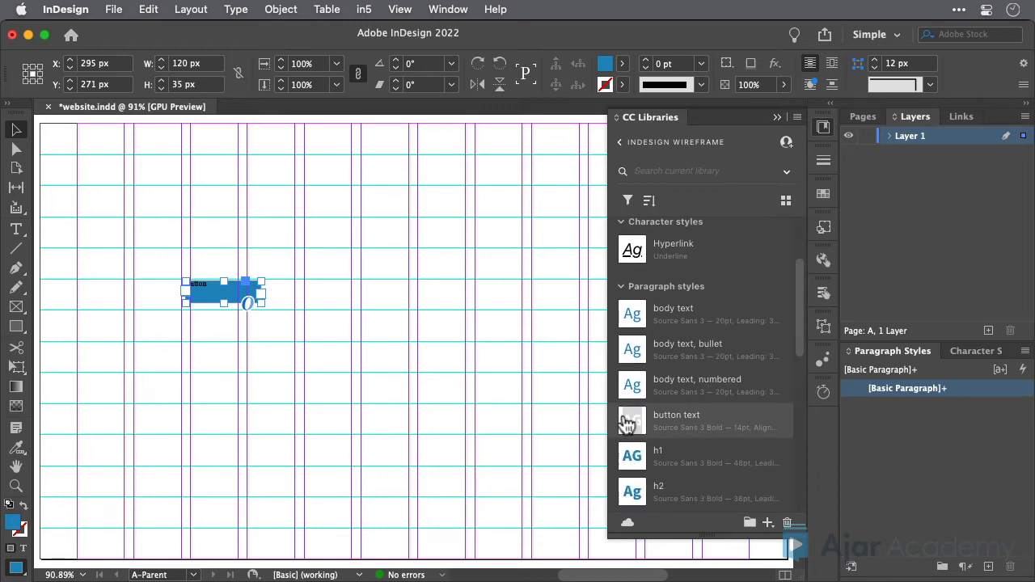
Set the frame's Text Frame Options vertical justification to Center
left_click(675, 421)
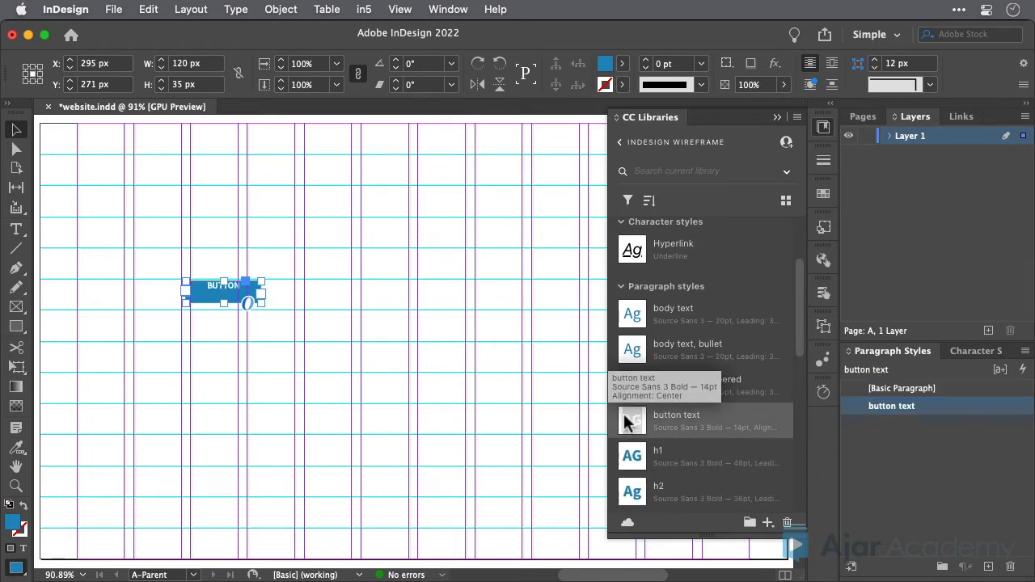
right_click(223, 291)
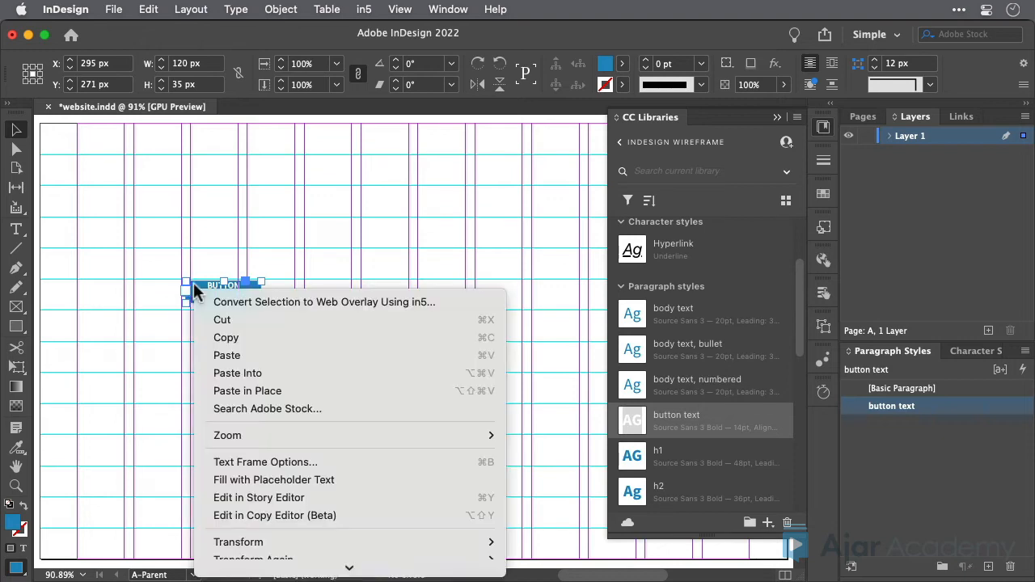
mouse_move(265, 462)
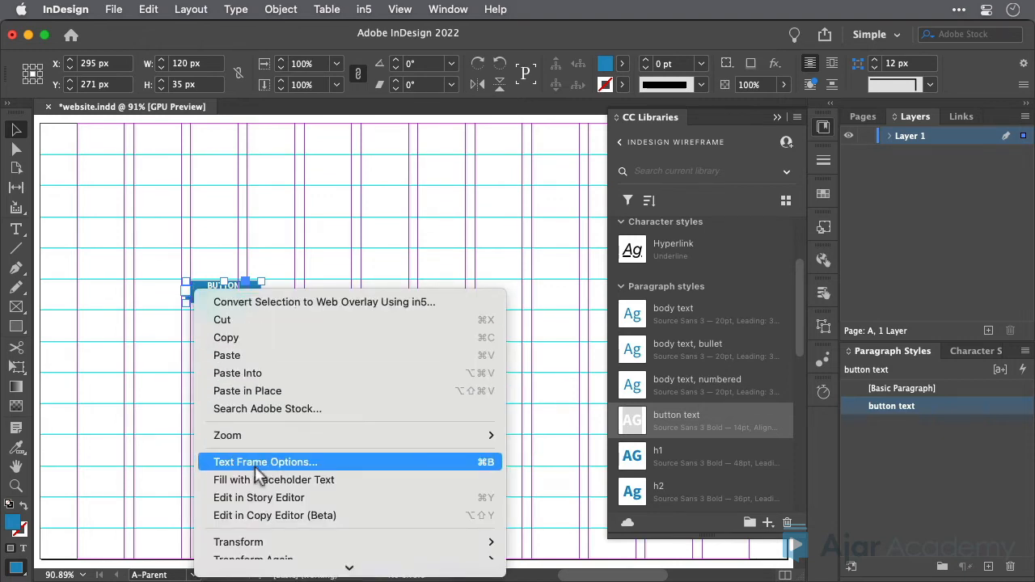
left_click(265, 462)
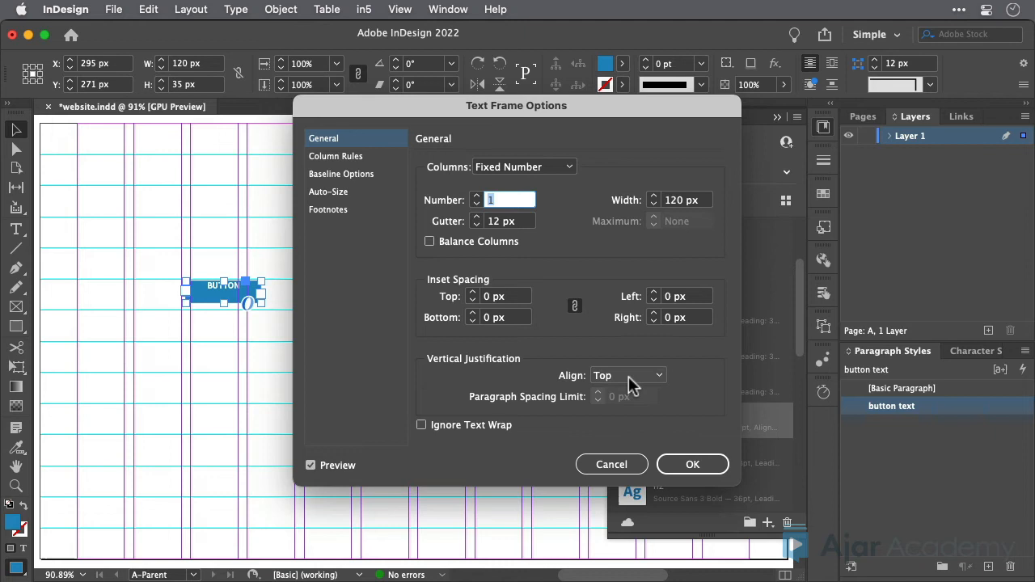
left_click(627, 375)
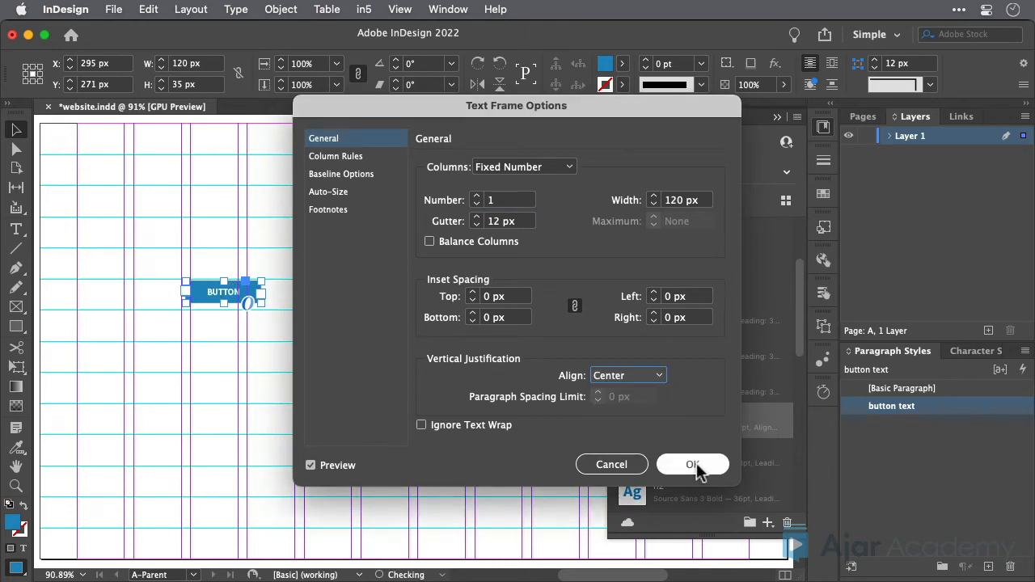
left_click(692, 464)
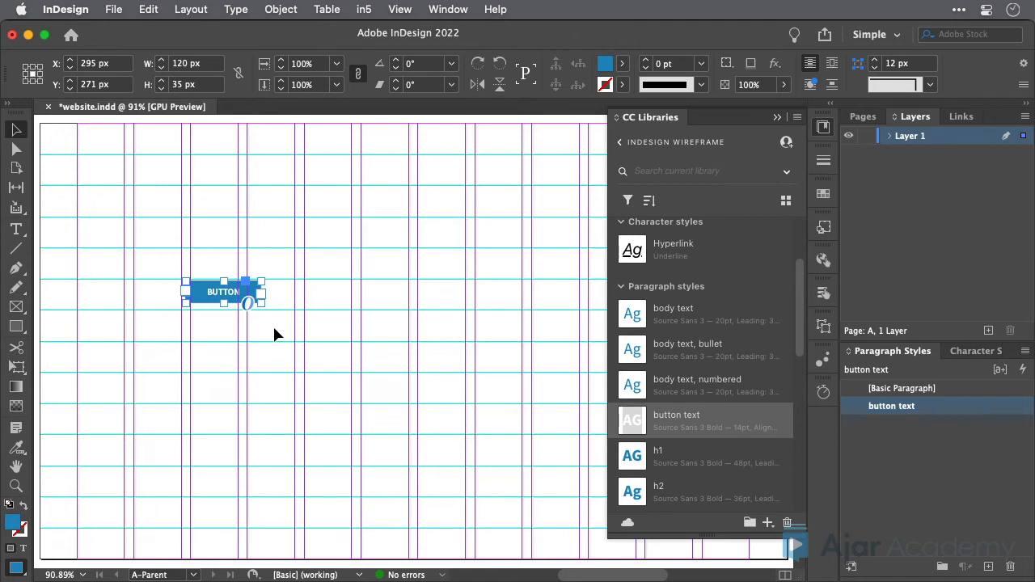
mouse_move(459, 14)
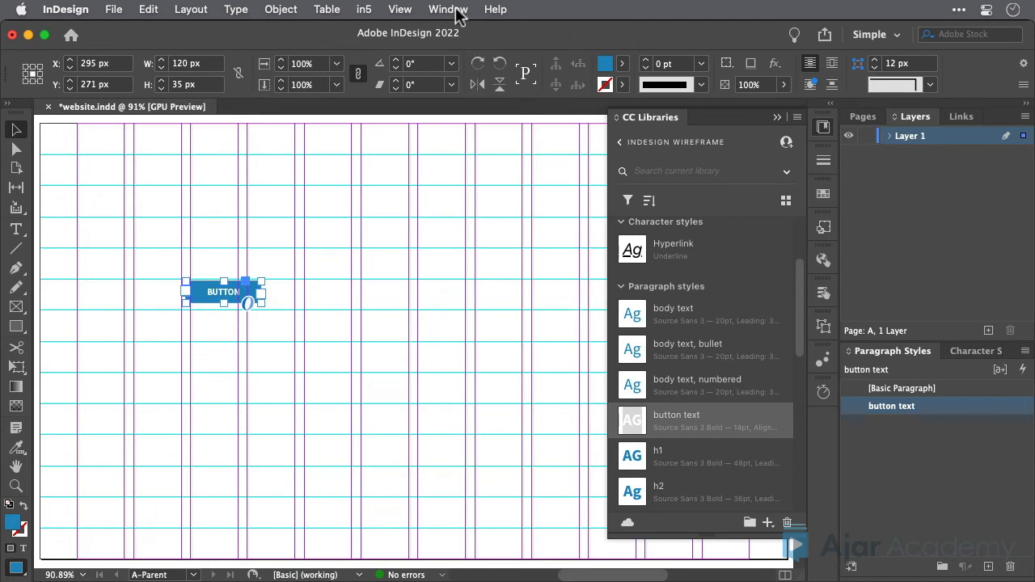
Create a new object style named button from the Object Styles panel menu
left_click(448, 9)
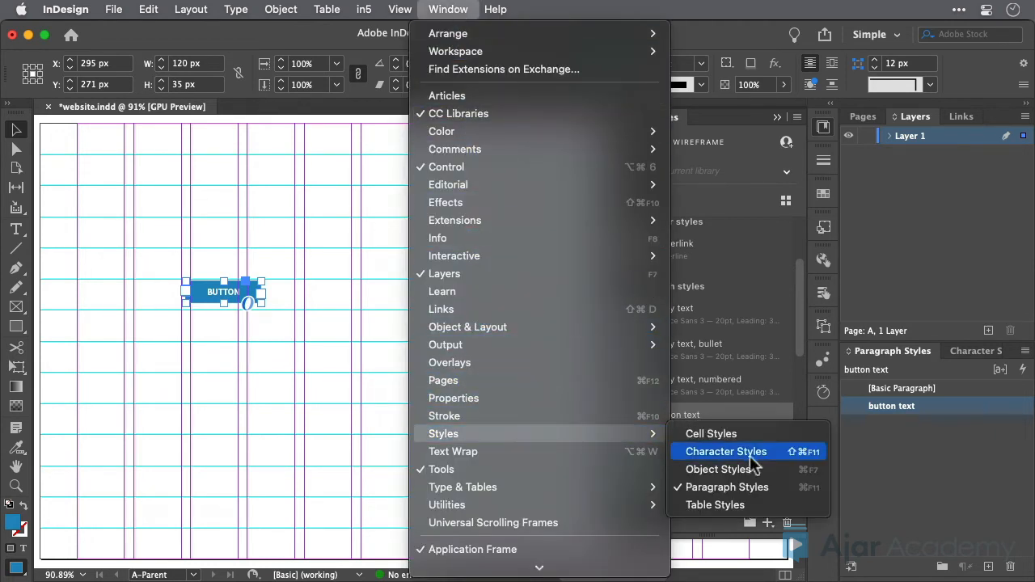
left_click(718, 469)
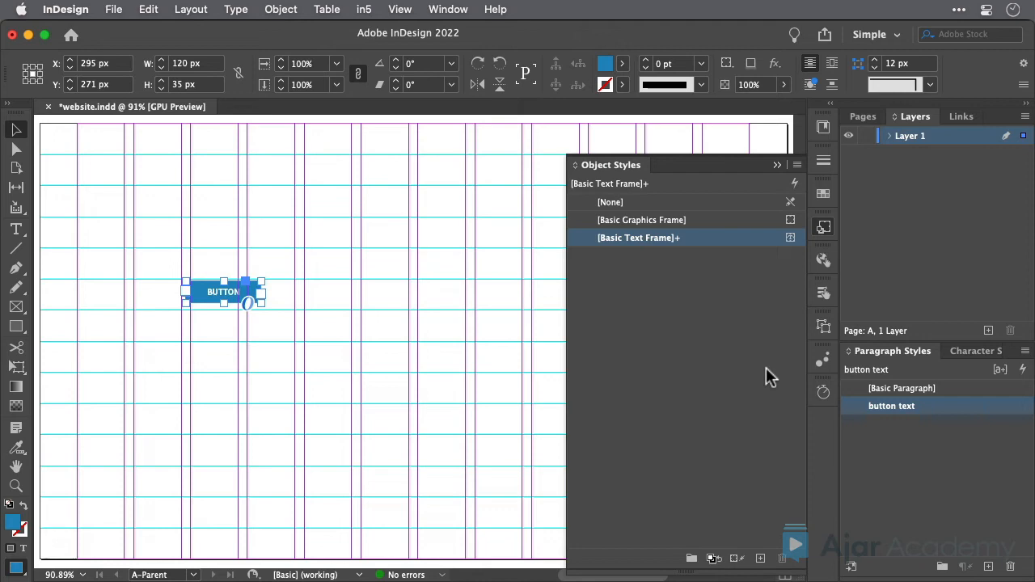
left_click(795, 165)
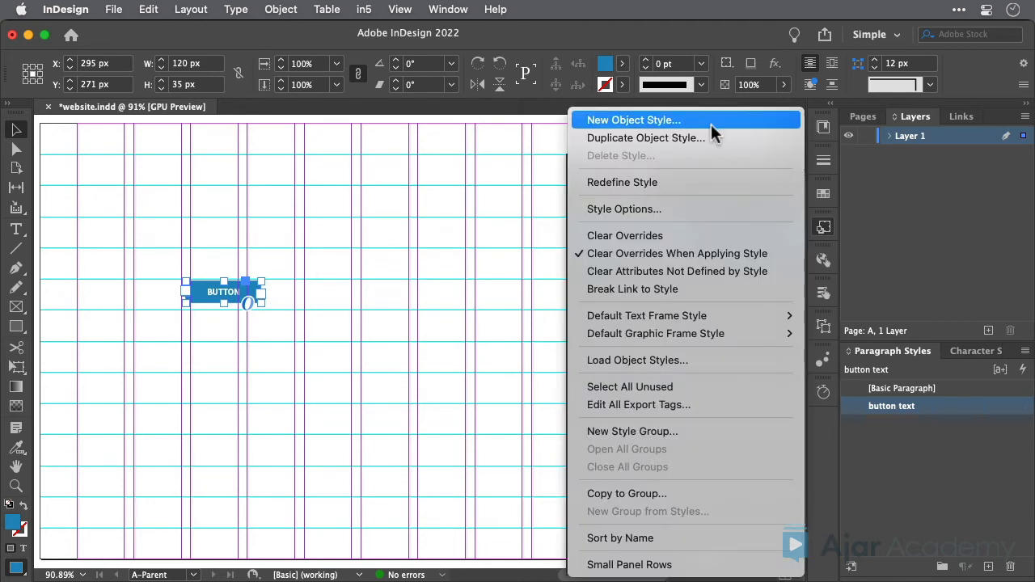
left_click(633, 119)
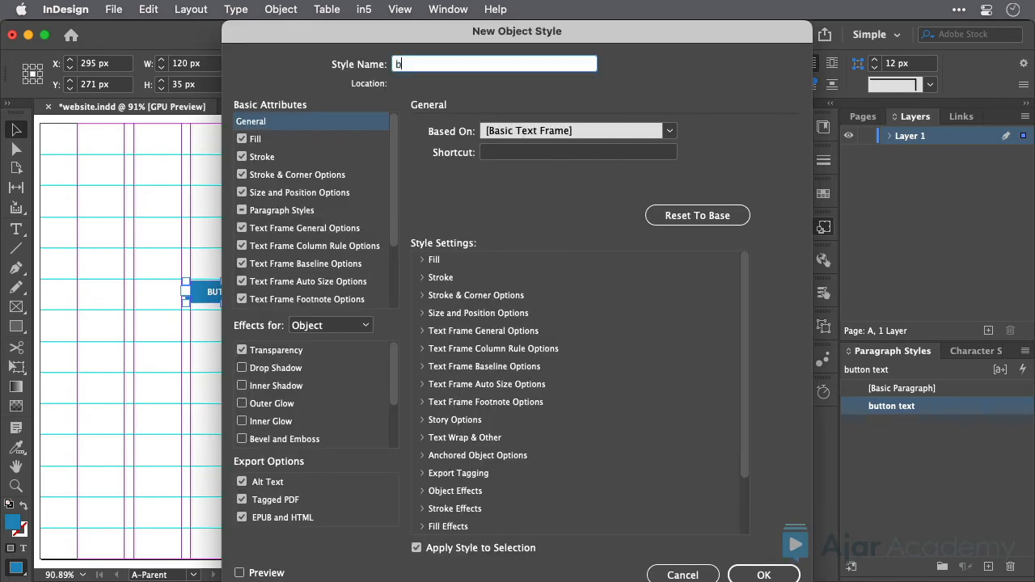
type("utton")
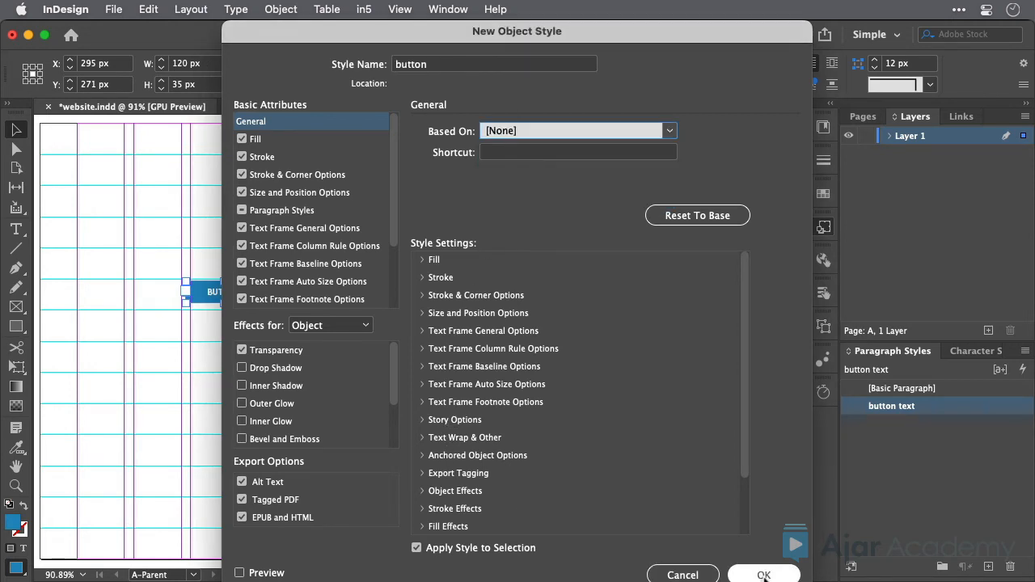
left_click(763, 576)
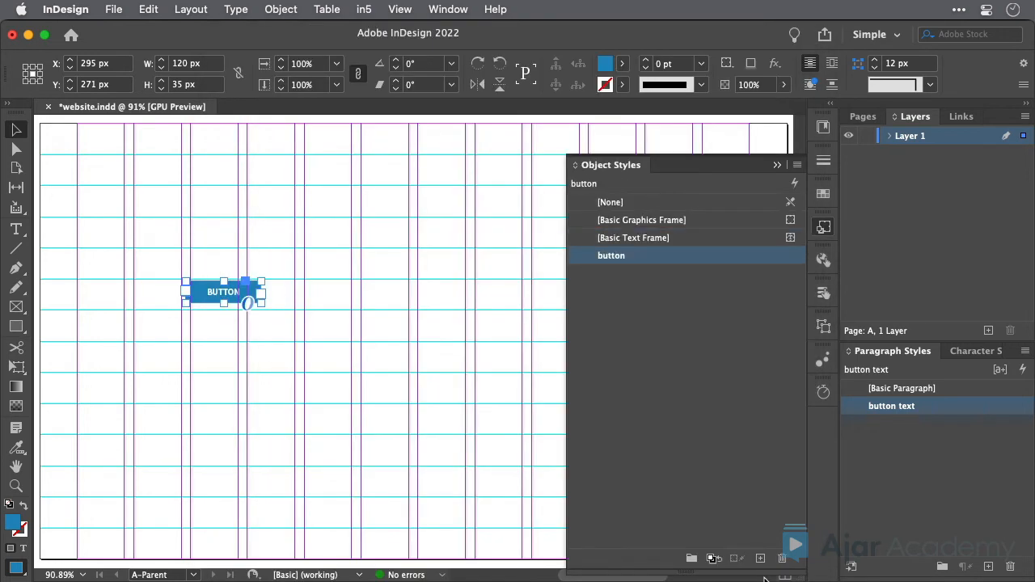
mouse_move(629, 314)
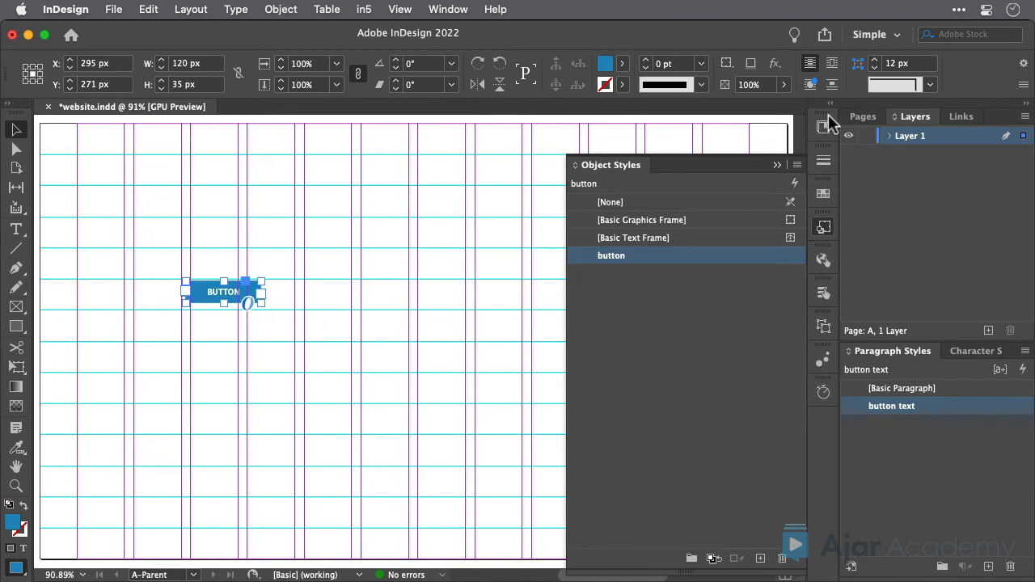
Add the selected frame to the wireframe library and rename the graphic to button
left_click(823, 126)
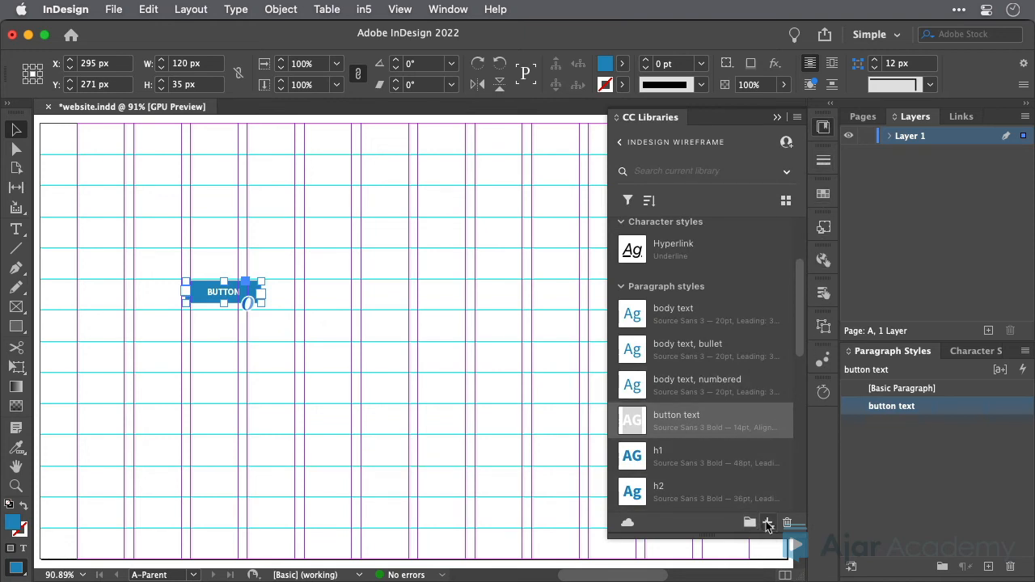
left_click(767, 522)
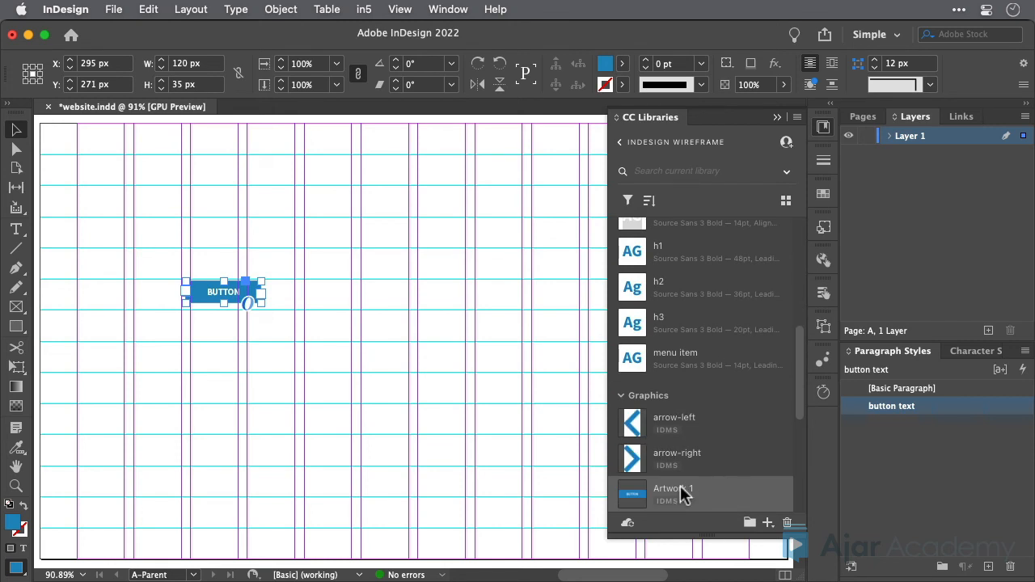
double_click(673, 488)
type("button")
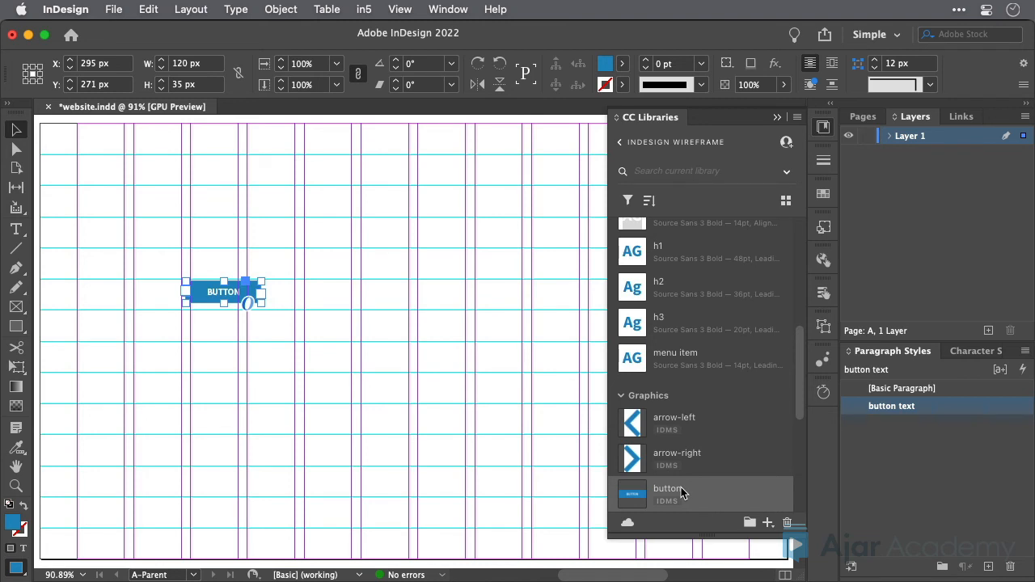
scroll("down", 3)
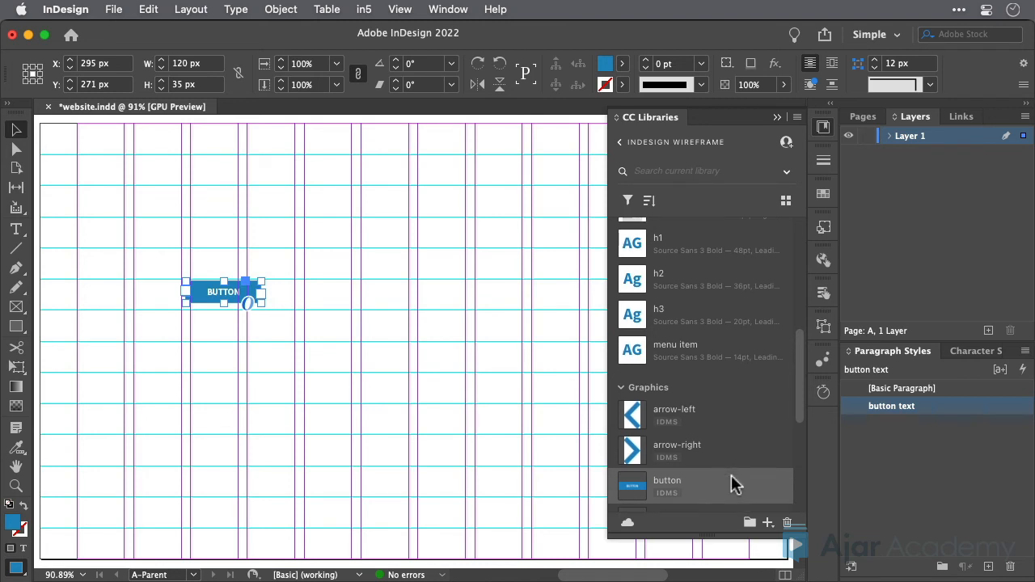
scroll("down", 3)
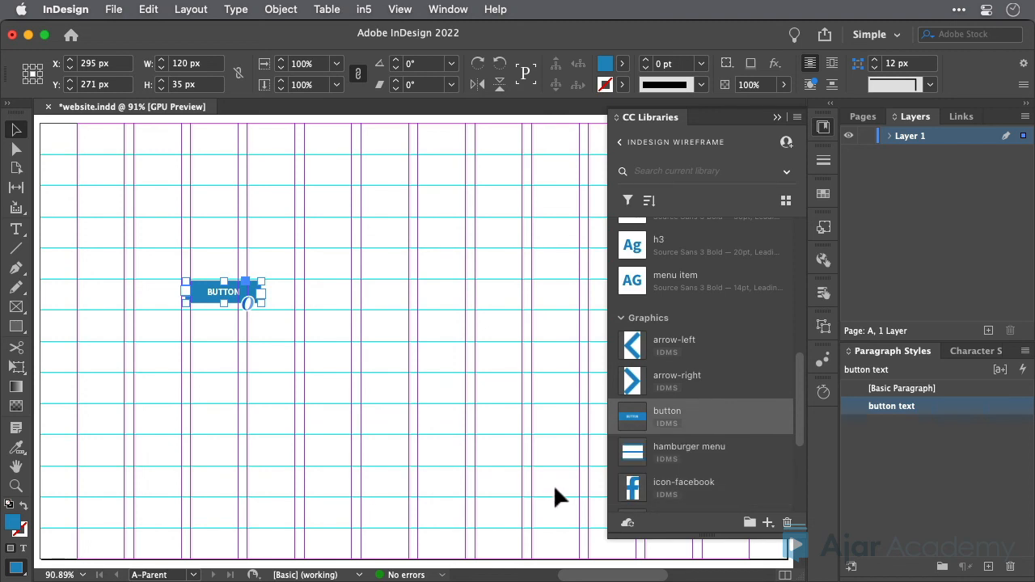